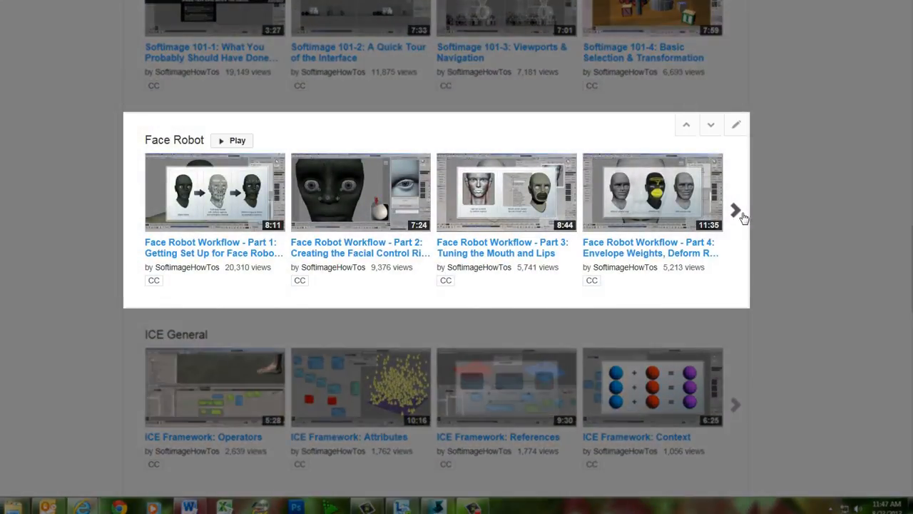
Page the Face Robot playlist shelf forward three times to show Parts 8 through 11
left_click(737, 210)
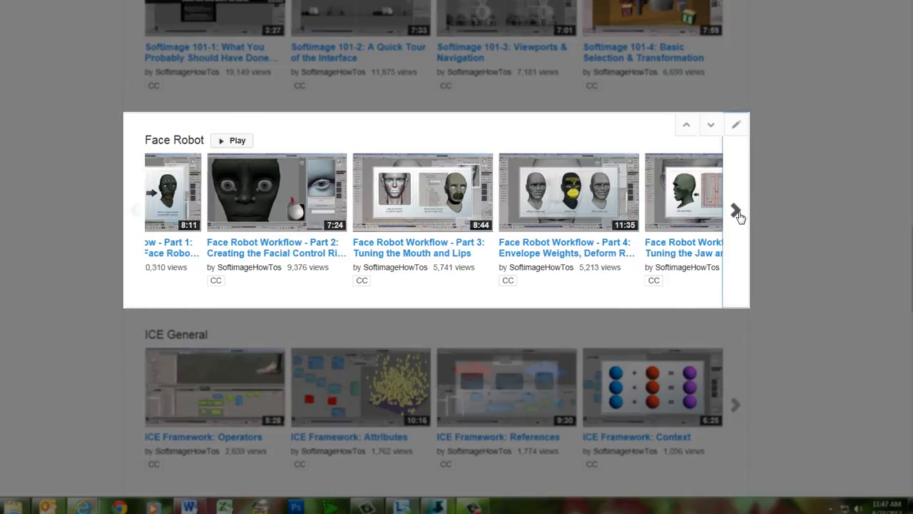
left_click(737, 212)
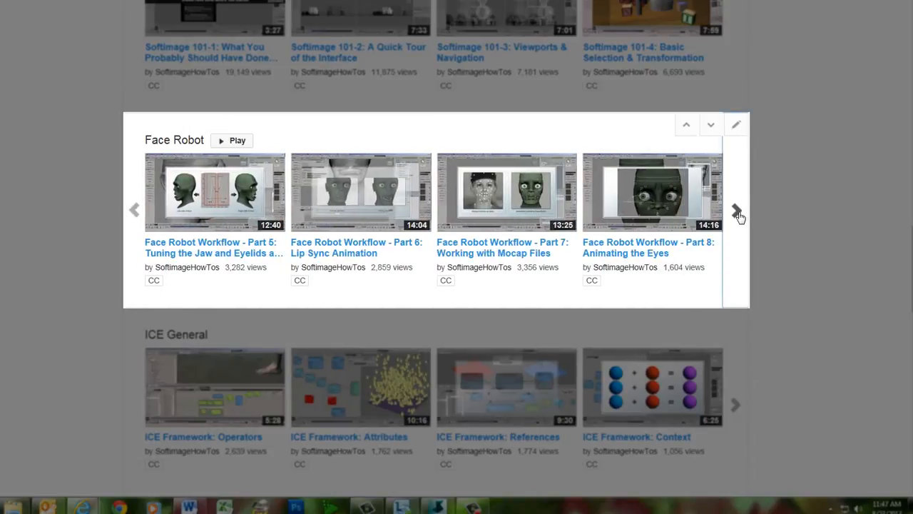
left_click(737, 209)
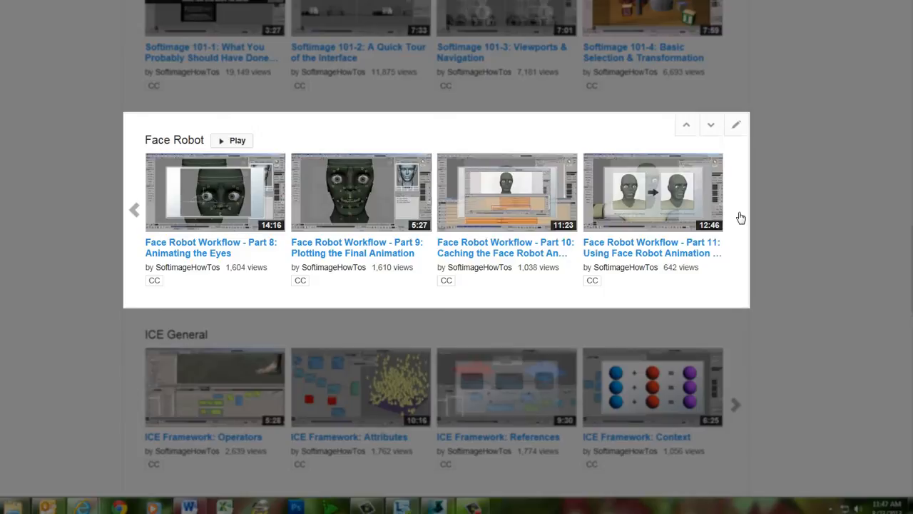
mouse_move(739, 218)
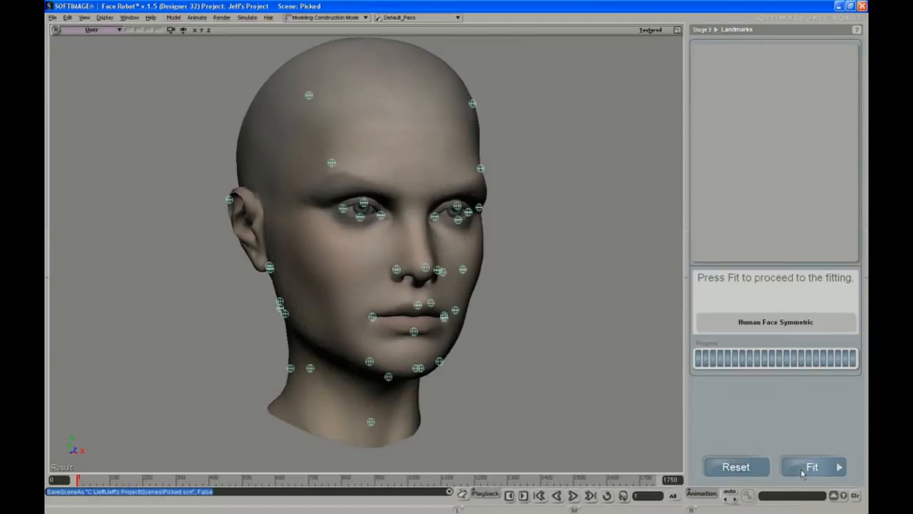
Run Fit on the landmarked bald female head to generate the jaw, eye and neck rig
left_click(812, 466)
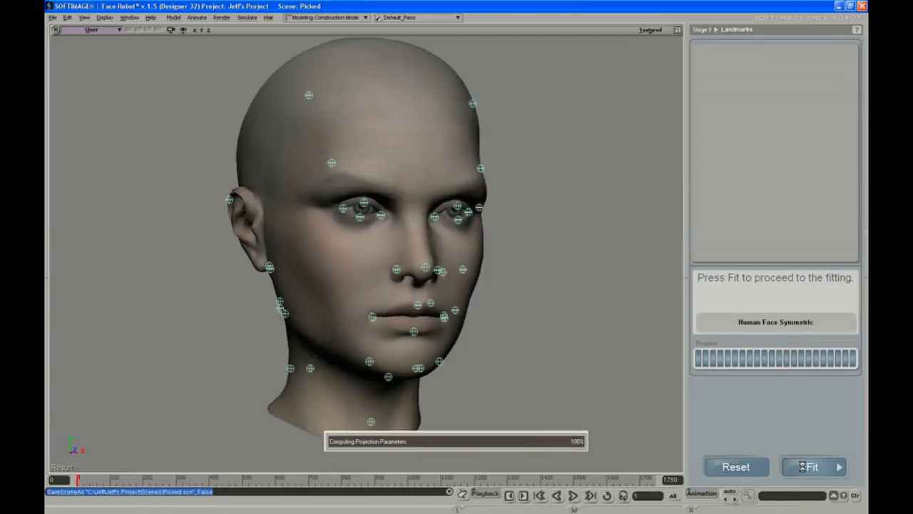
left_click(810, 466)
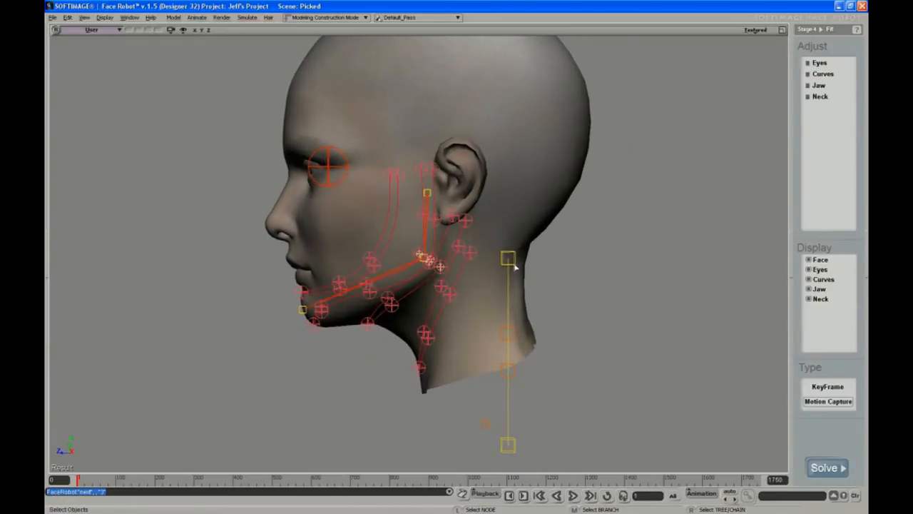
left_click(507, 258)
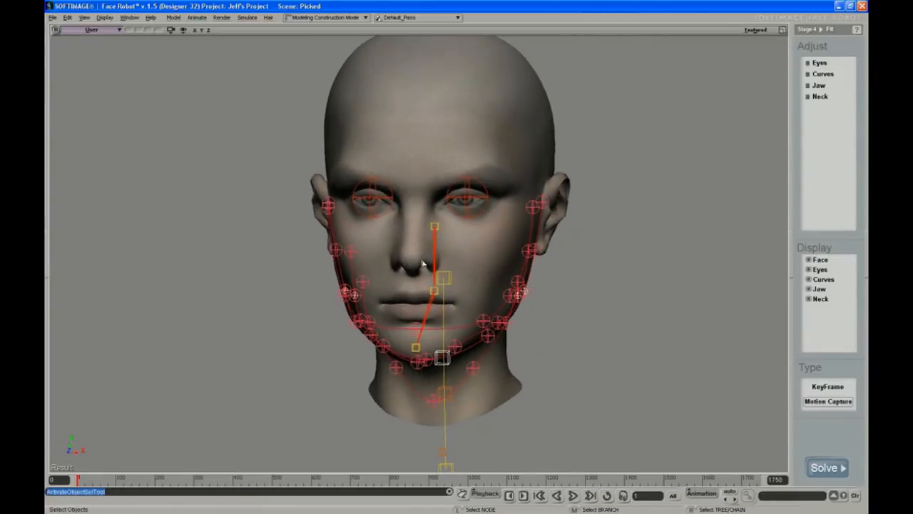
mouse_move(432, 280)
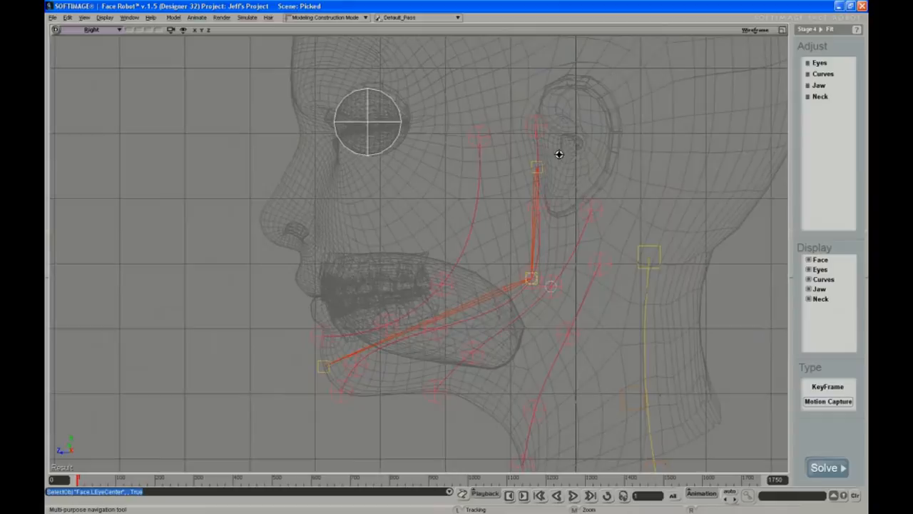
Select the JawHinge control and drag it forward in front of the ear
left_click(531, 167)
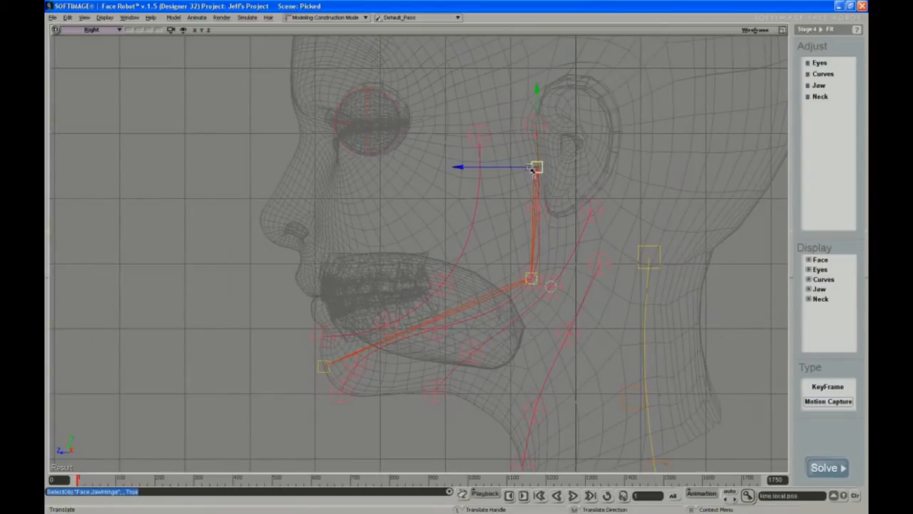
left_click_drag(535, 167, 476, 168)
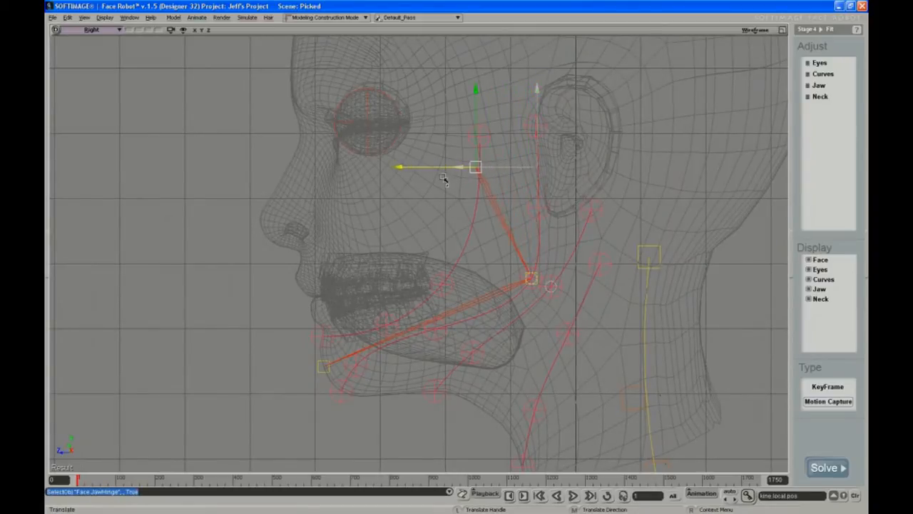
left_click_drag(476, 166, 476, 180)
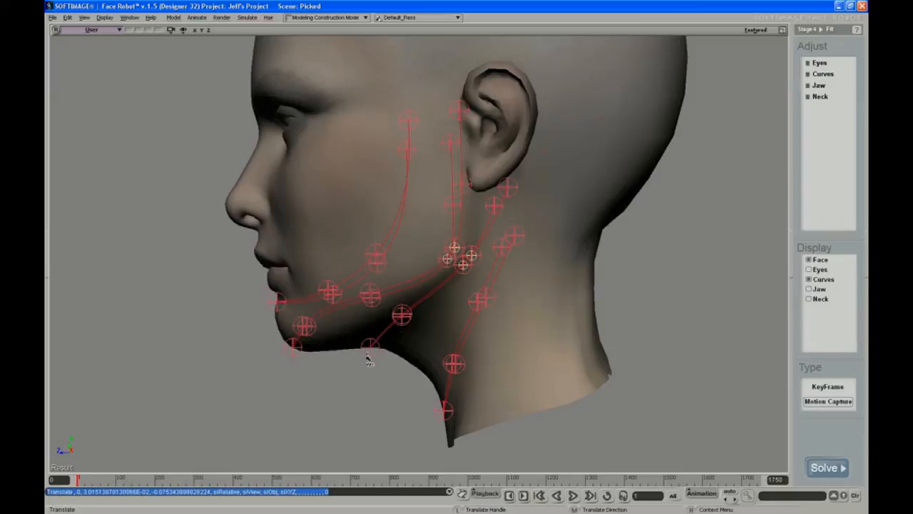
mouse_move(451, 409)
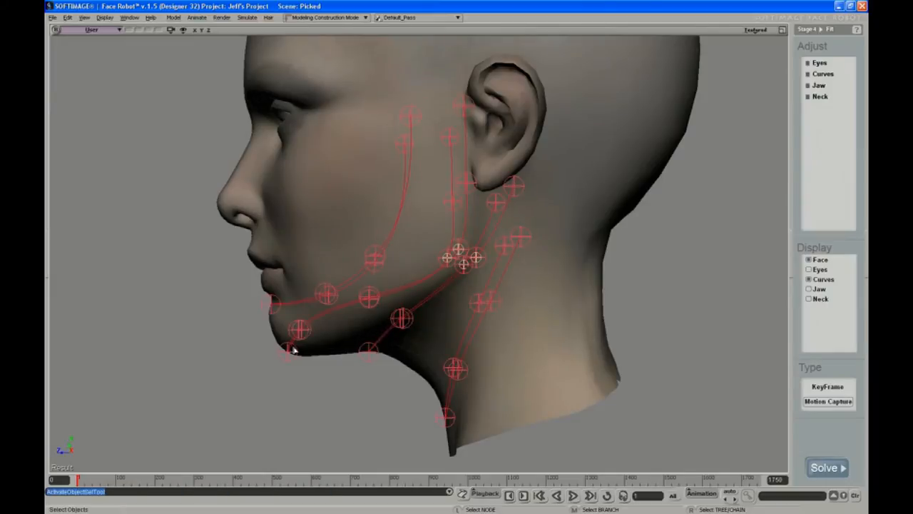
Pick a chin curve control point on the lower jaw
left_click(286, 351)
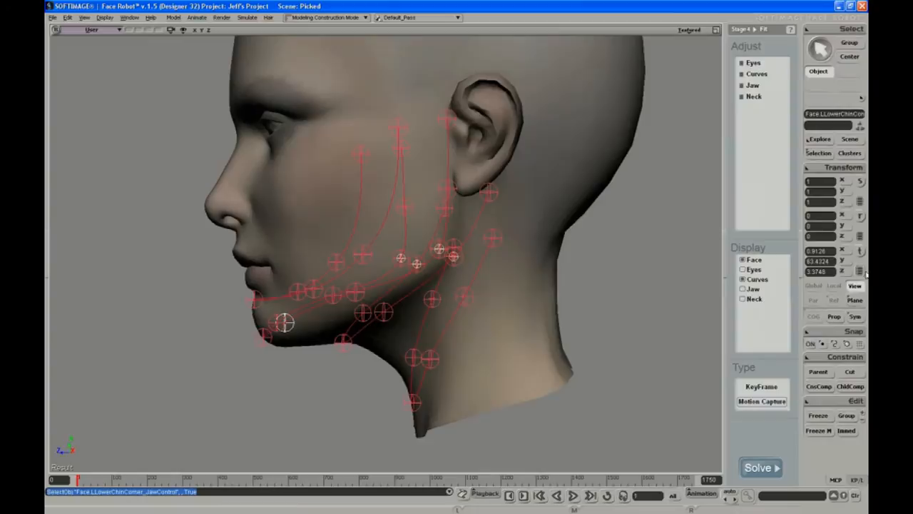
Select Face.LLowerChinCorner and move it and a nearby chin curve point along the jawline
left_click(839, 343)
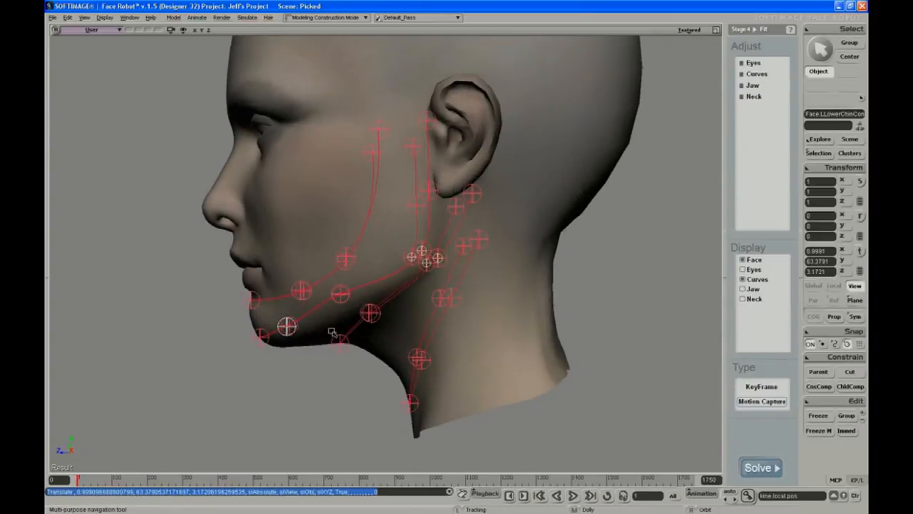
left_click(336, 294)
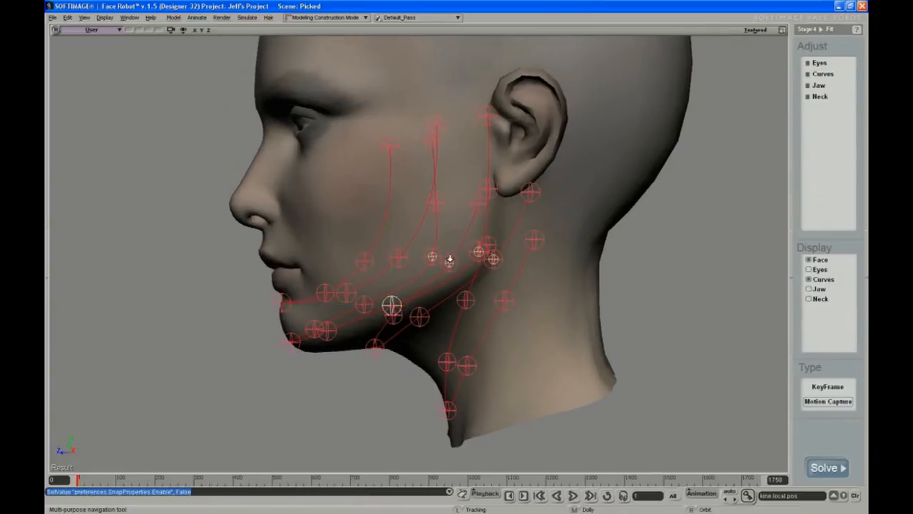
Select the ear cluster on the head mesh and orbit around the head to inspect it
left_click_drag(450, 261, 497, 279)
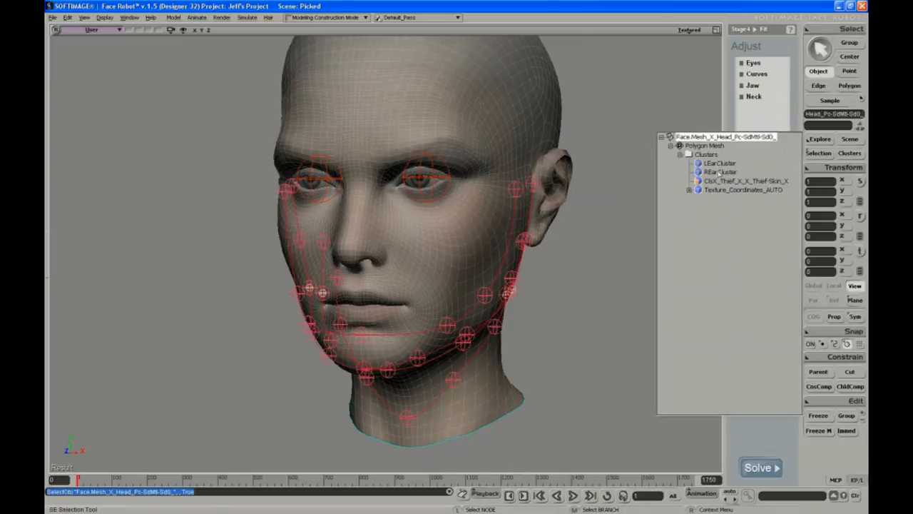
left_click(720, 163)
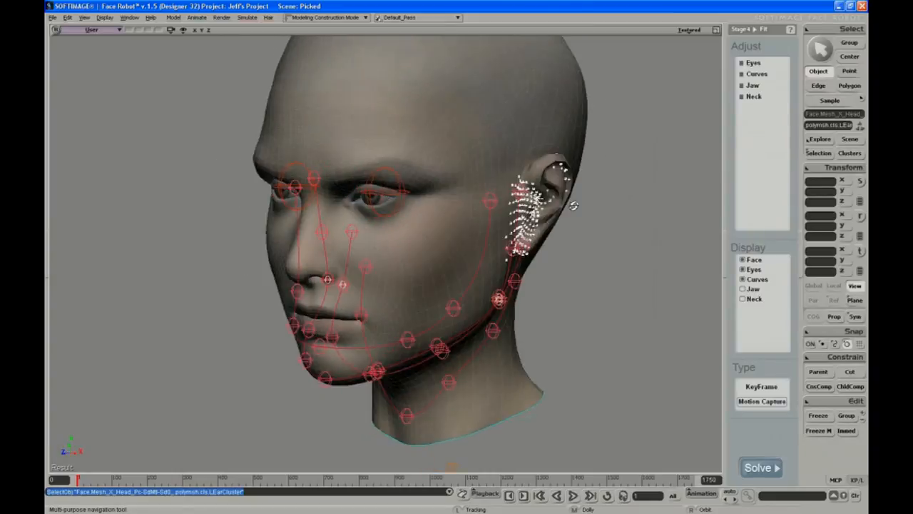
left_click_drag(571, 207, 524, 225)
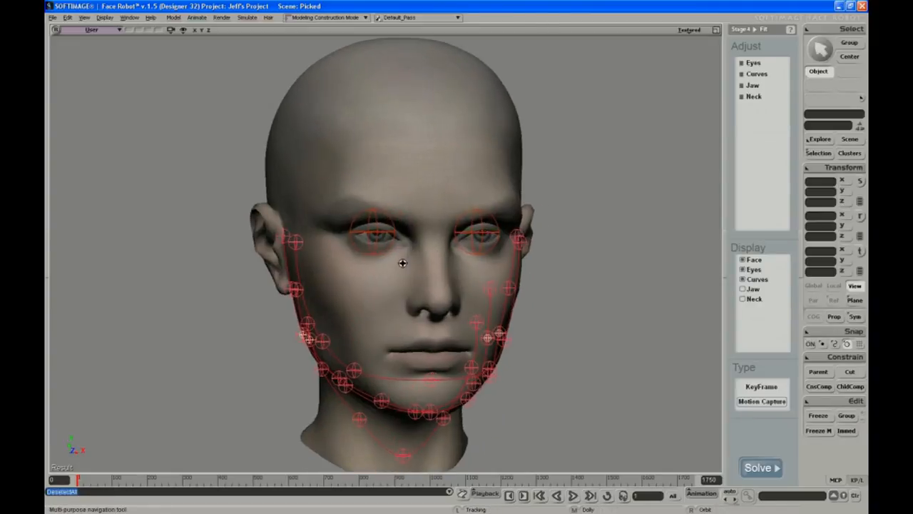
left_click_drag(402, 264, 523, 293)
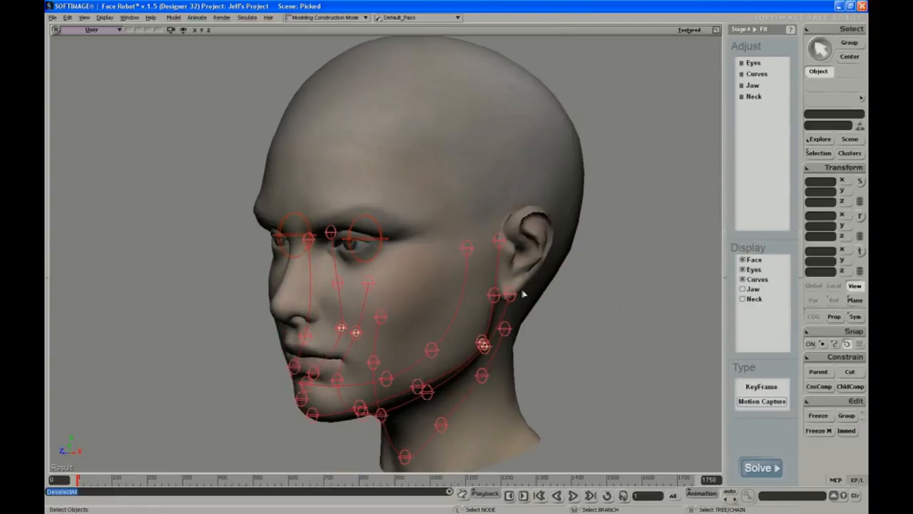
mouse_move(596, 291)
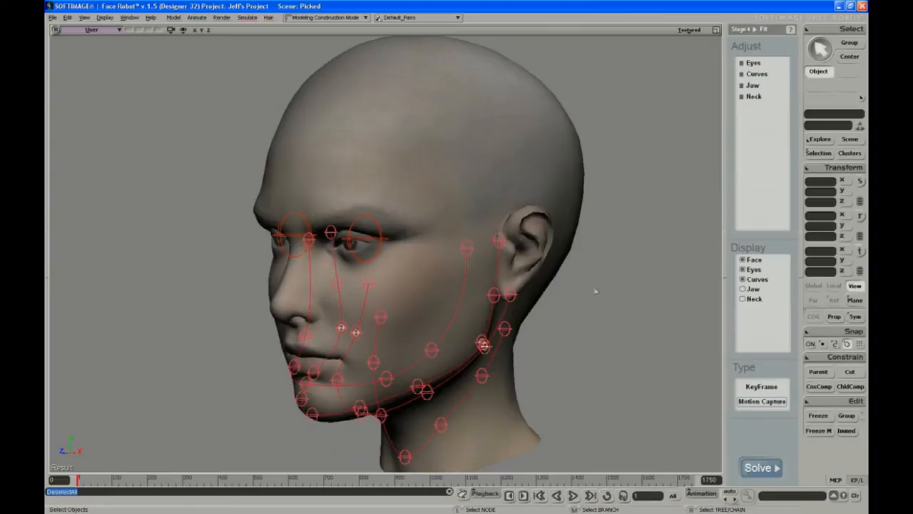
mouse_move(639, 234)
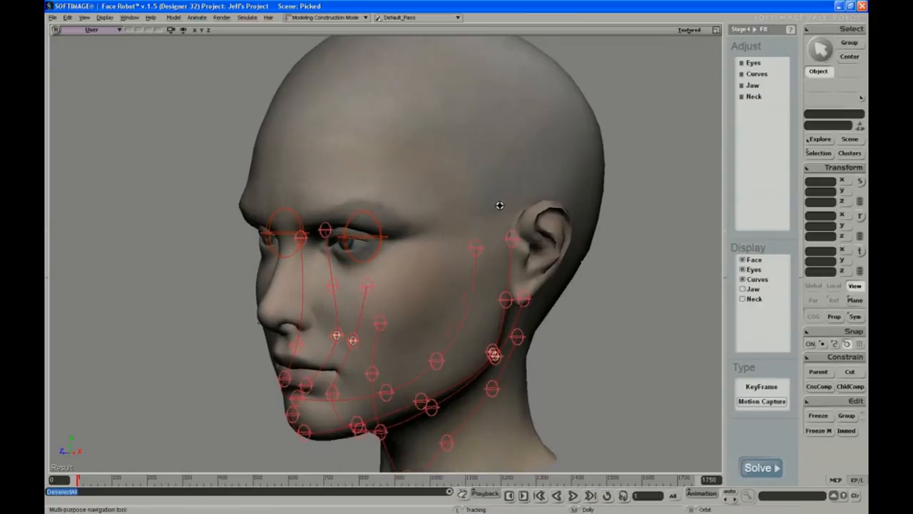
left_click_drag(499, 206, 532, 180)
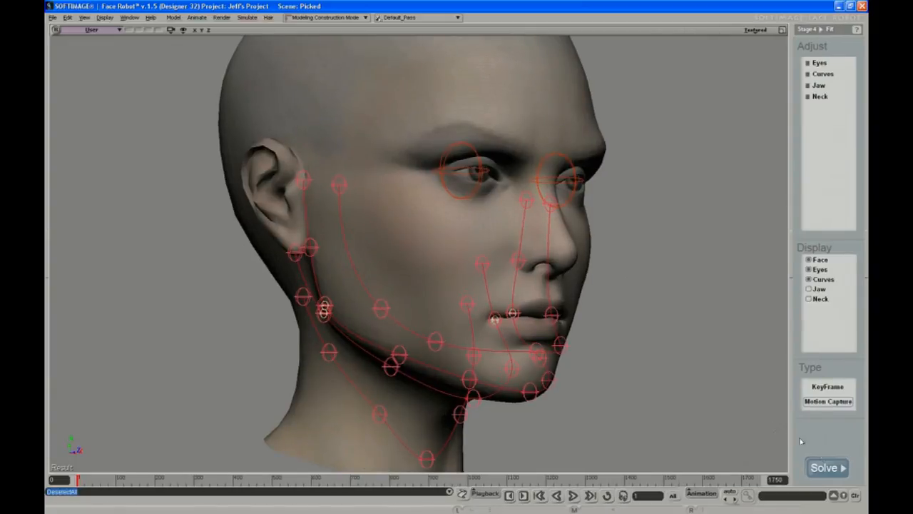
Solve the fitted face rig from the Fit stage panel
left_click(827, 467)
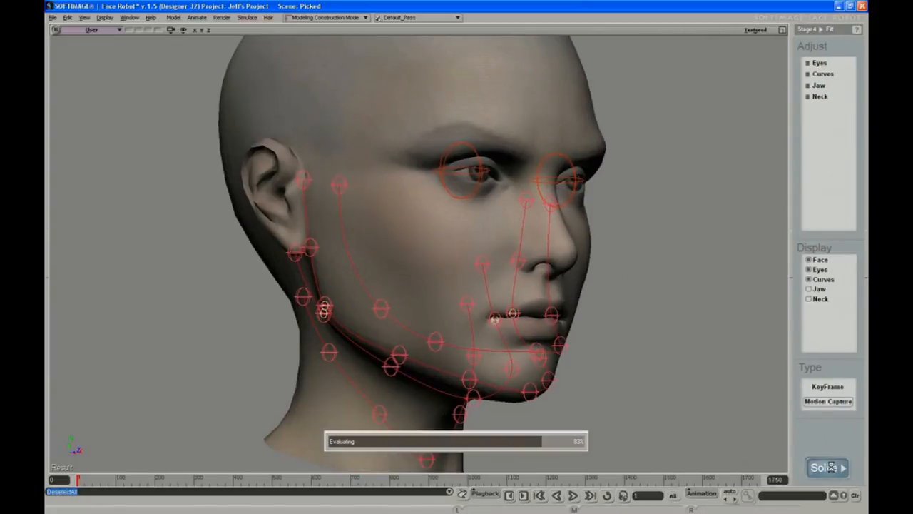